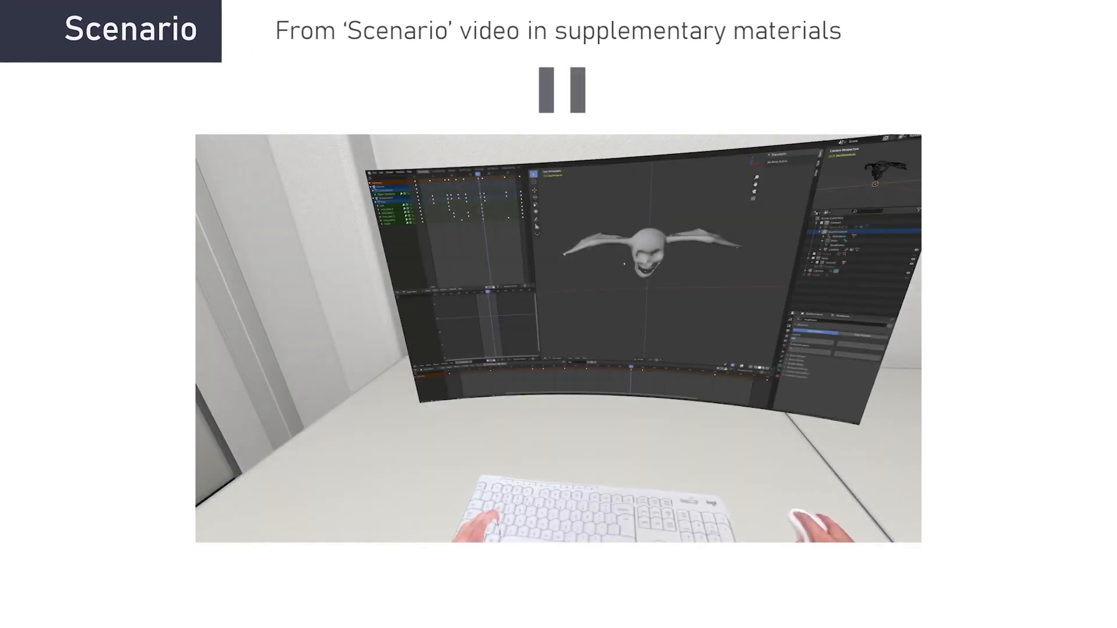
Pause and resume the Scenario clip until the overhead VR desk view with the curved Blender monitor appears.
left_click(560, 88)
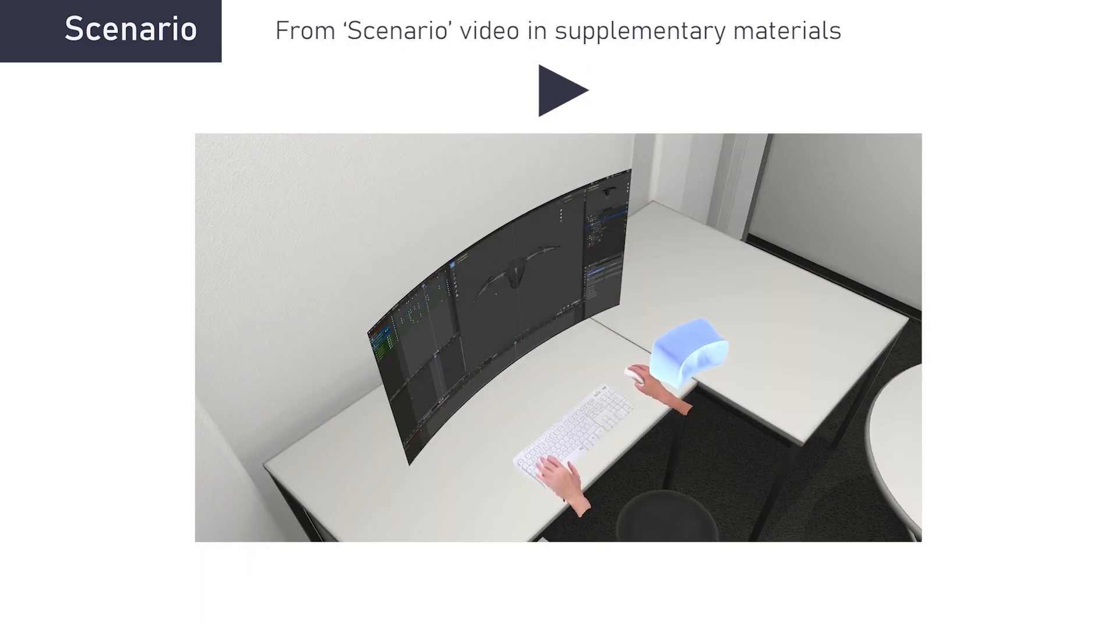
left_click(563, 89)
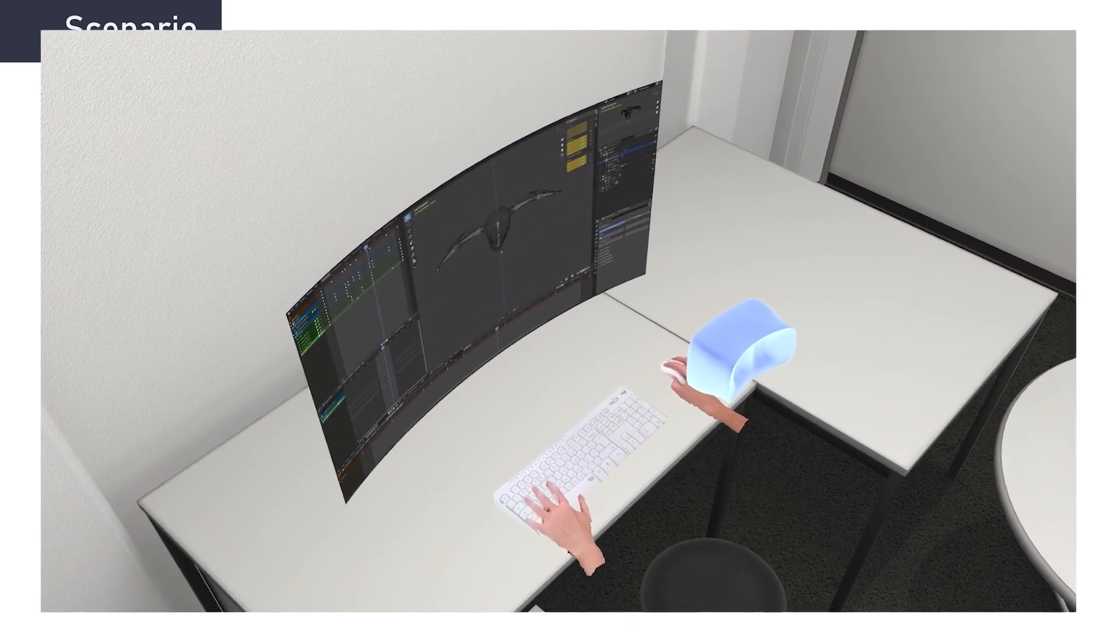